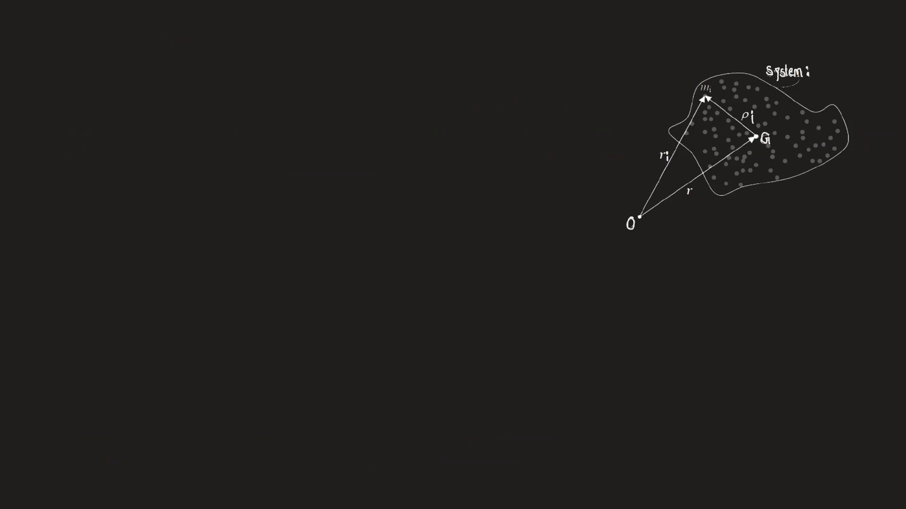
Handwrite T = dL/dt at the top left beside the particle-system diagram
type("T = c")
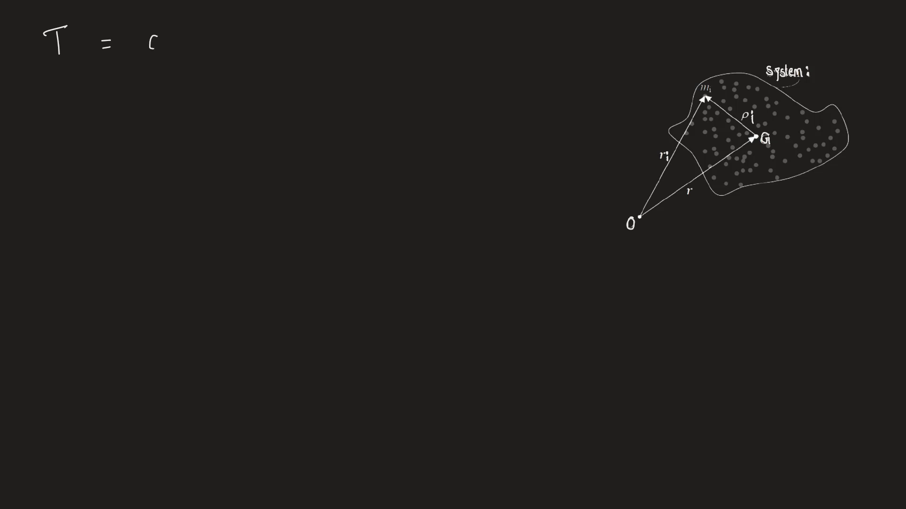
type("dL/d")
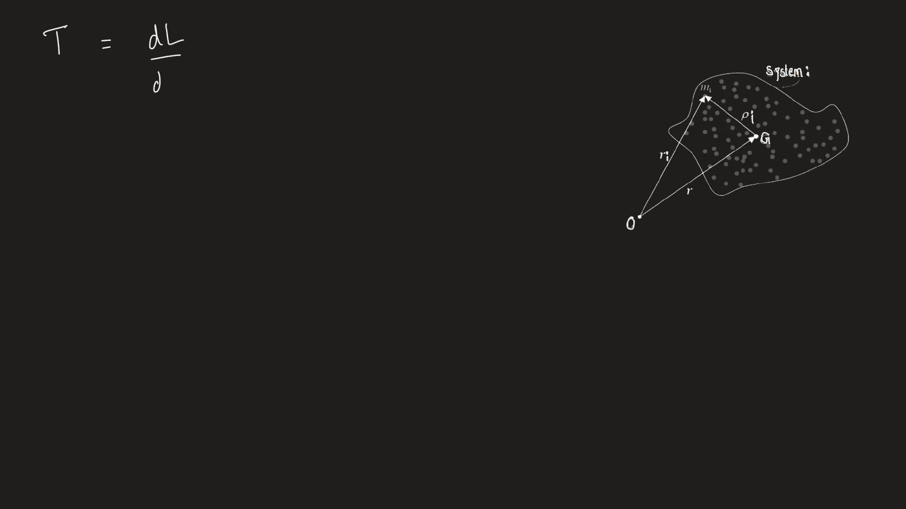
type("t")
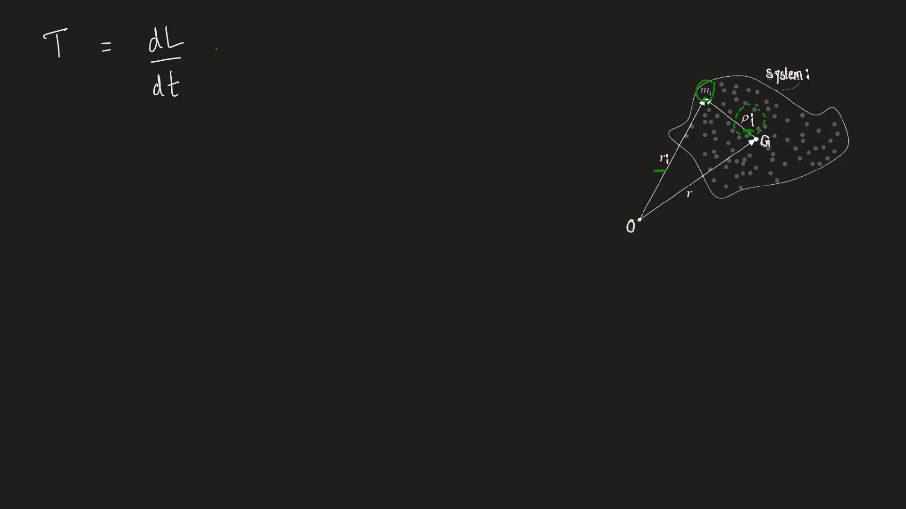
Extend the torque equation in green with = d × F, then begin a symbol below
type("=")
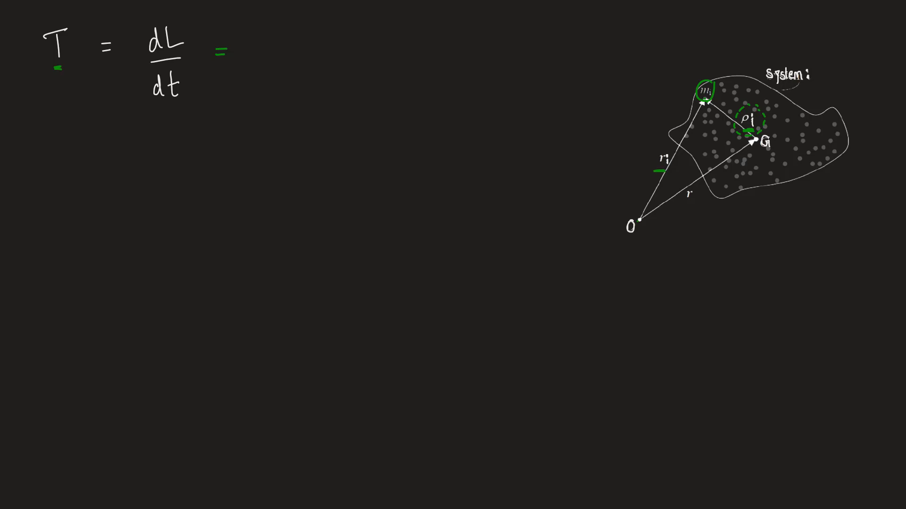
type("d")
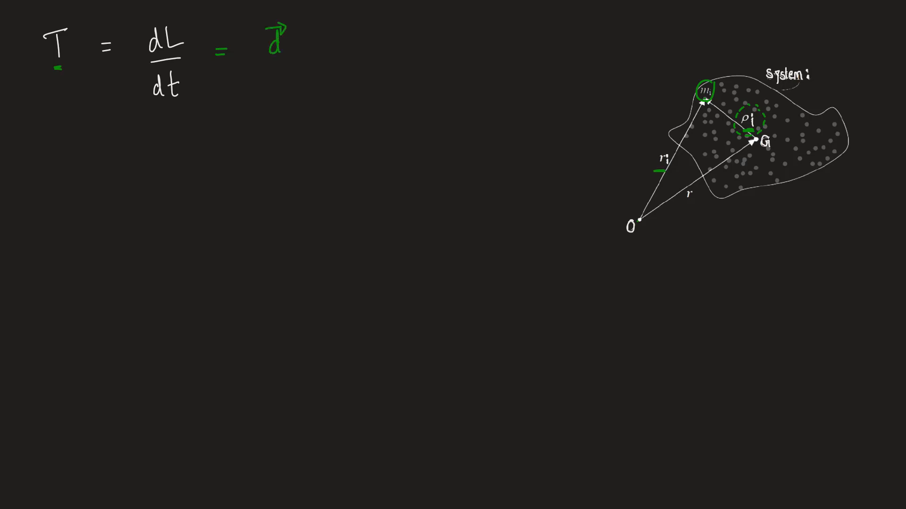
type("x F")
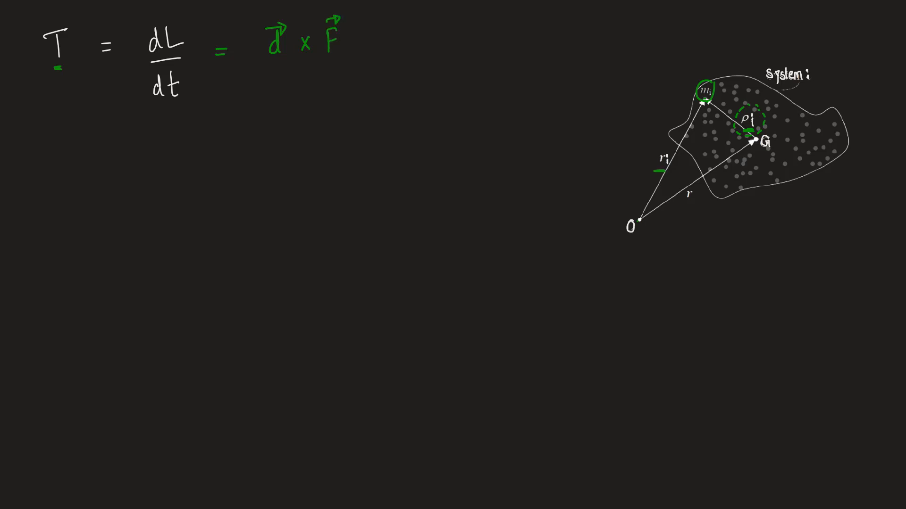
type("T")
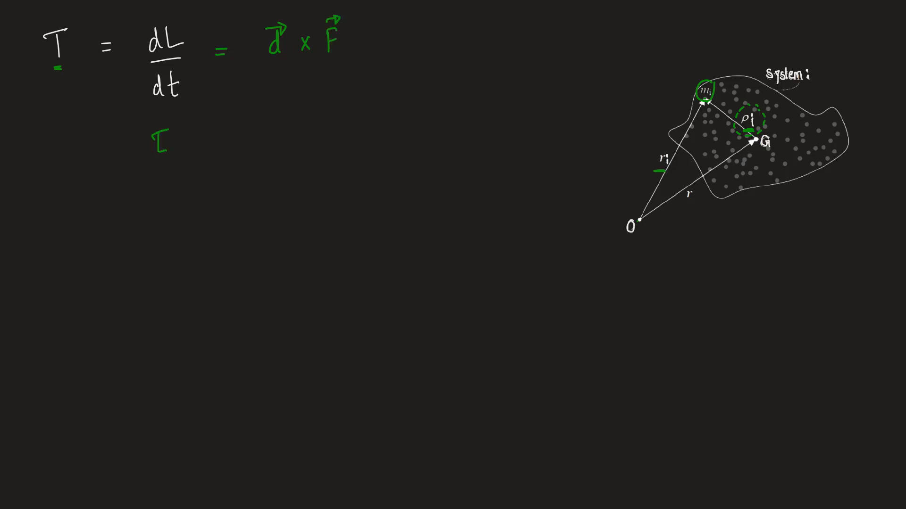
Write τ_i = ρ_i × (m_i · r̈_i) in green, then start a white T below
type("i =")
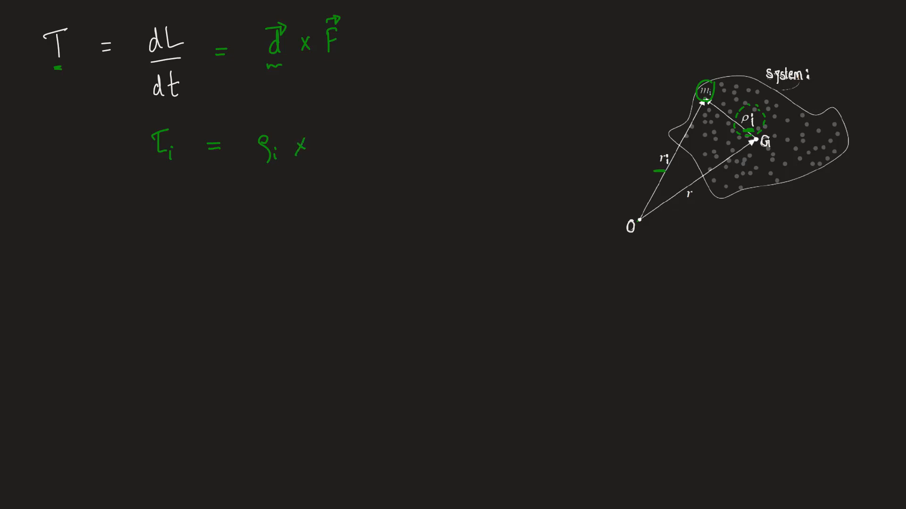
type("(m")
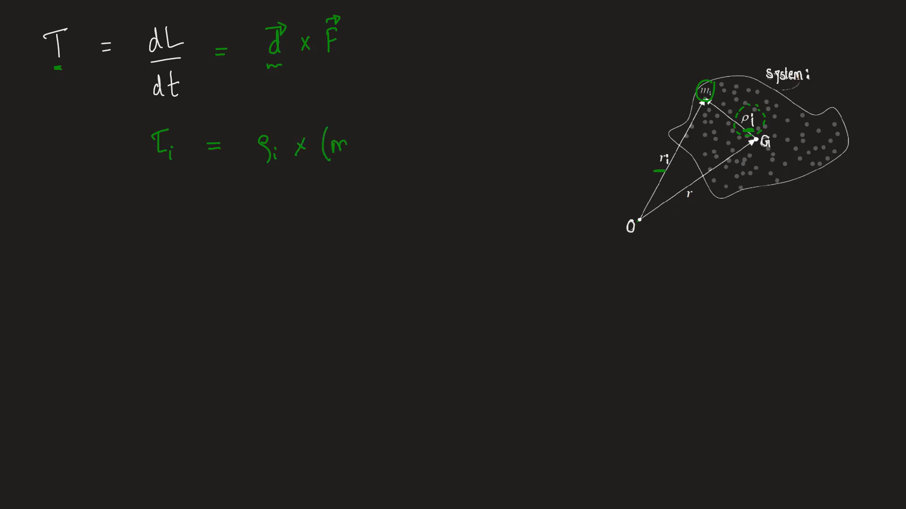
type("i")
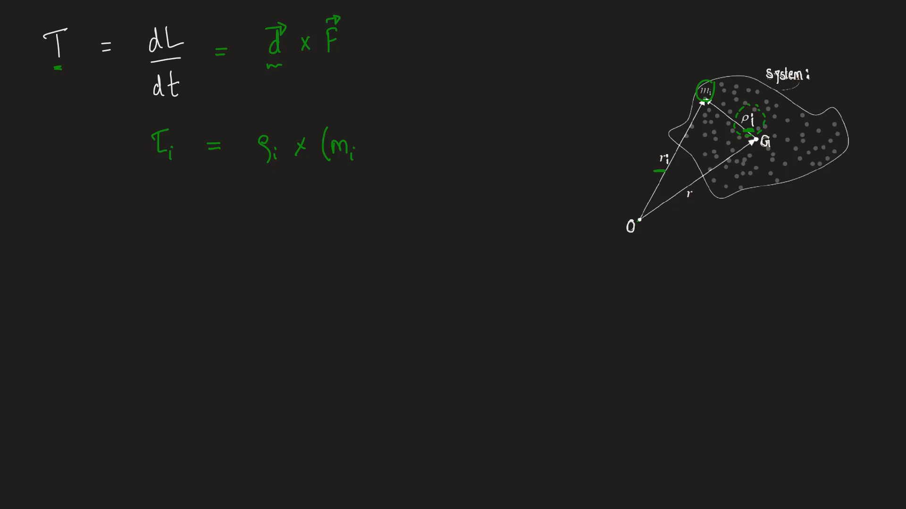
left_click(364, 149)
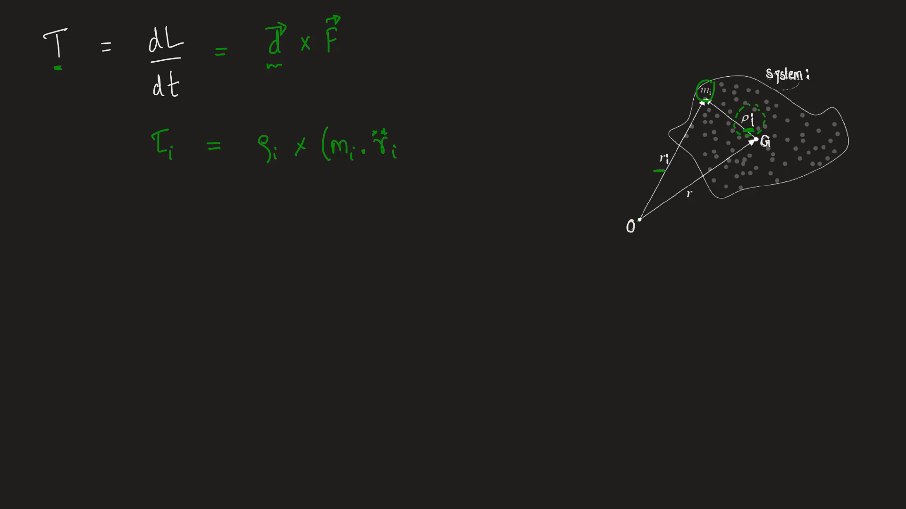
type(")")
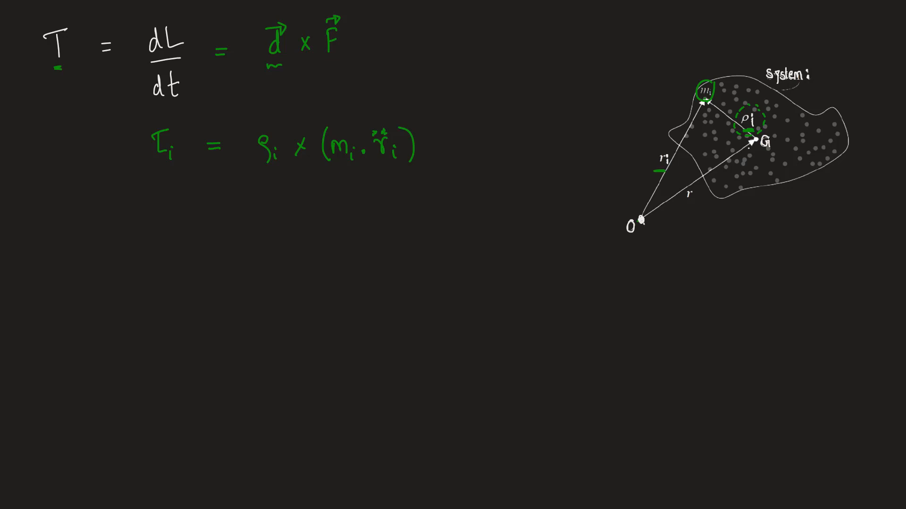
type("T")
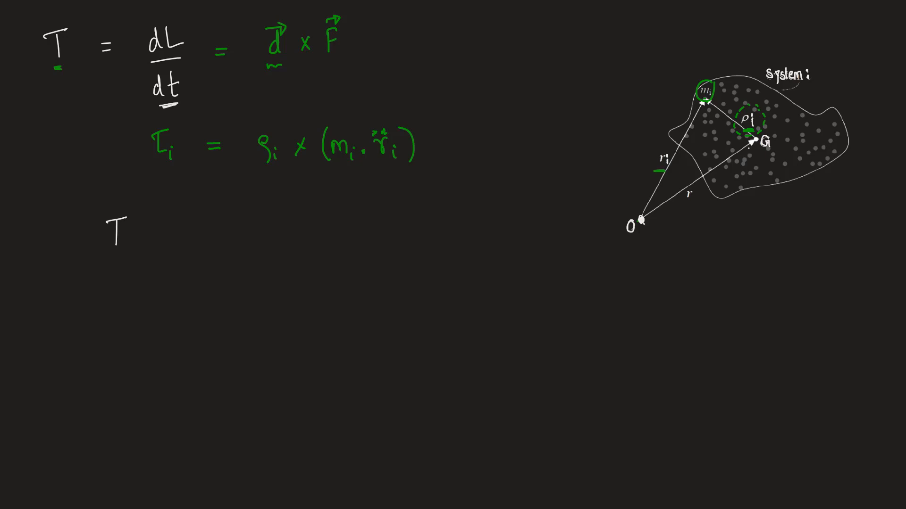
Write T = Σ τ_i = Σ ρ_i × (m_i r̈_i) and number the first two equations 1. and 2
type("= Σ τ")
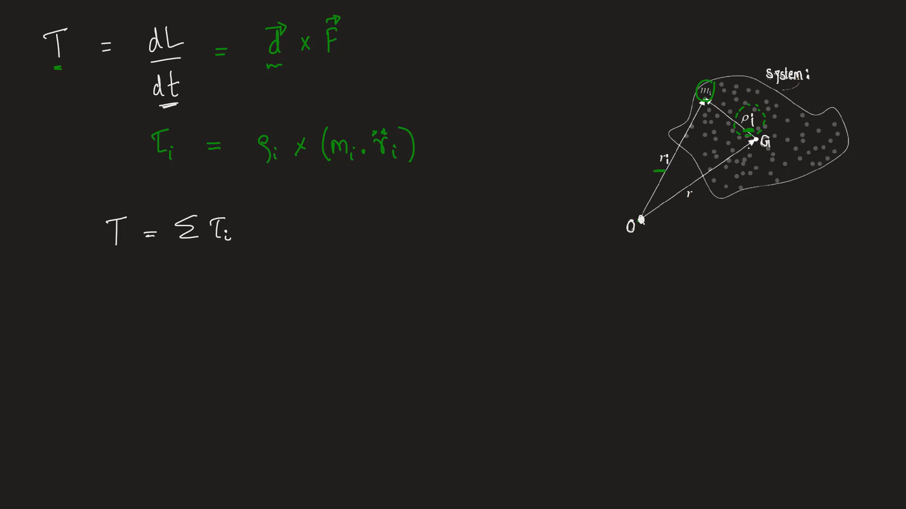
type("i =")
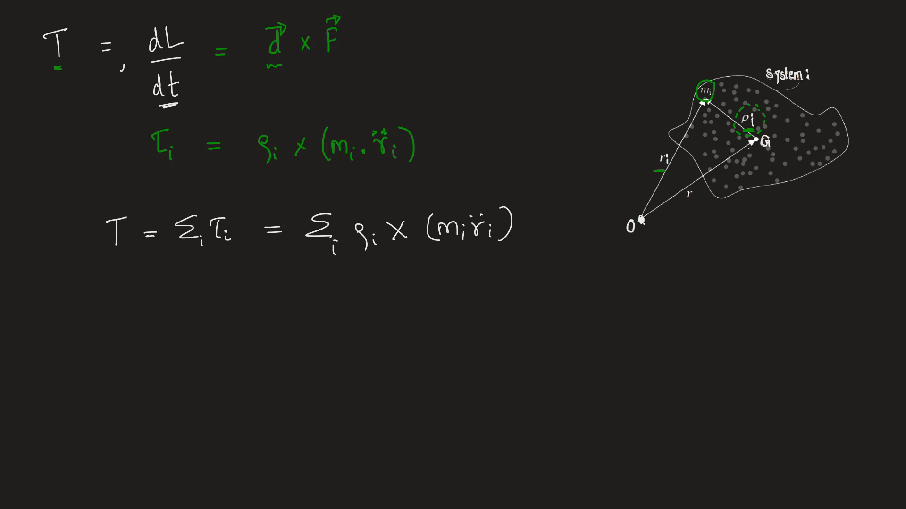
type("1.")
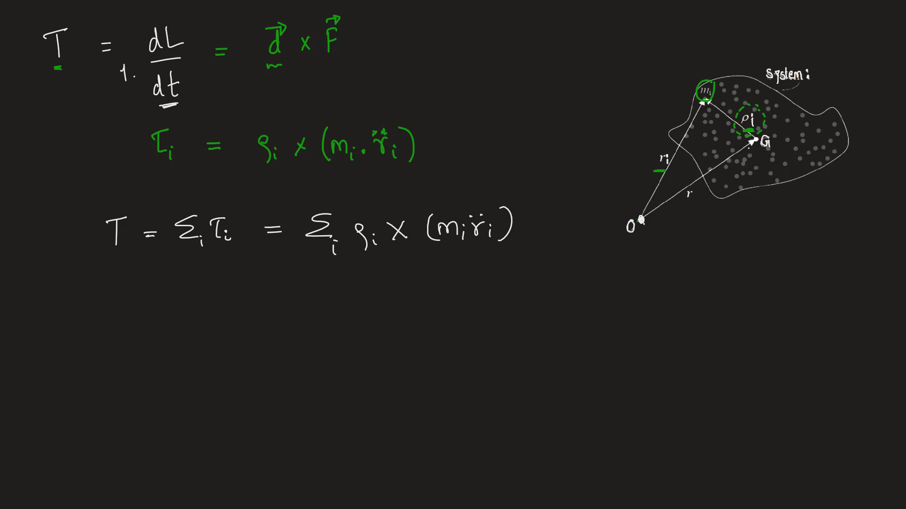
type("2.")
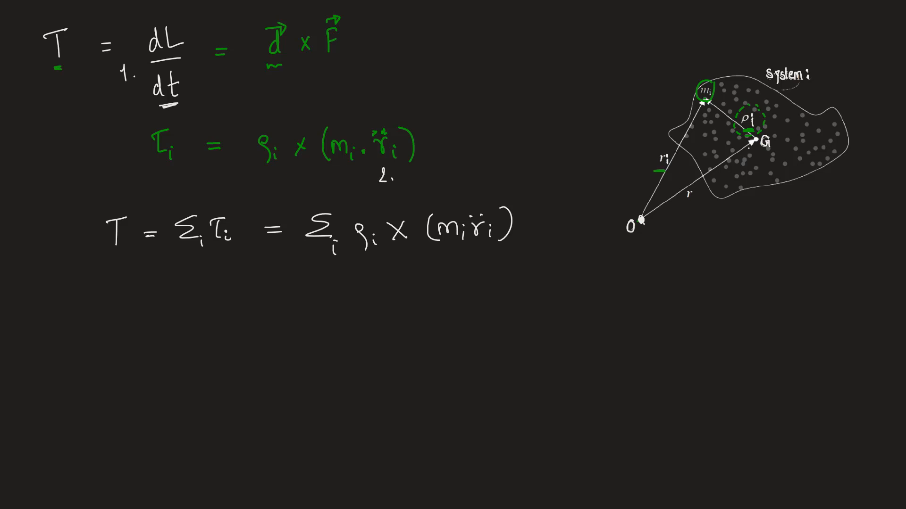